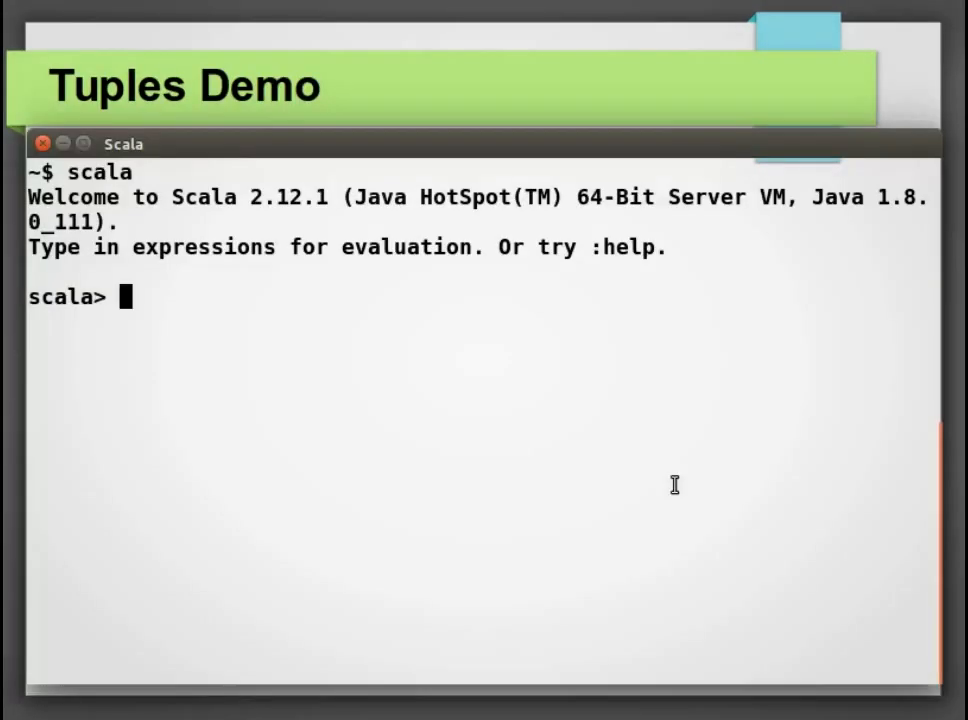
- Enter val phoneInformation = ("Samsung", "S8", 5.8, 2017) at the scala> prompt
text(val phoneI)
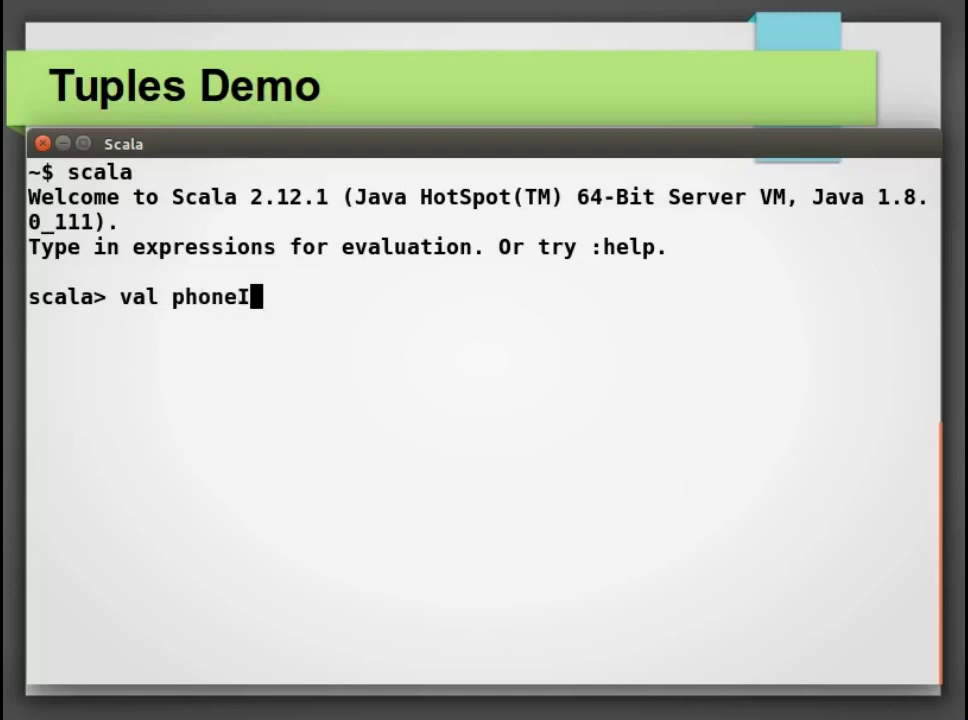
text(nformation)
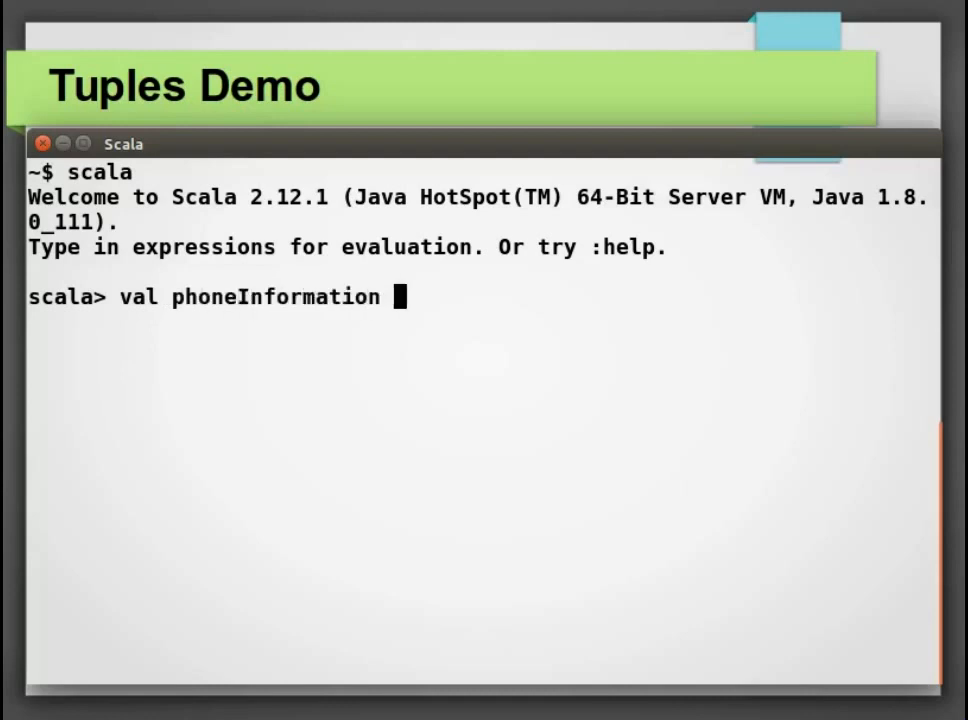
text(= (@)
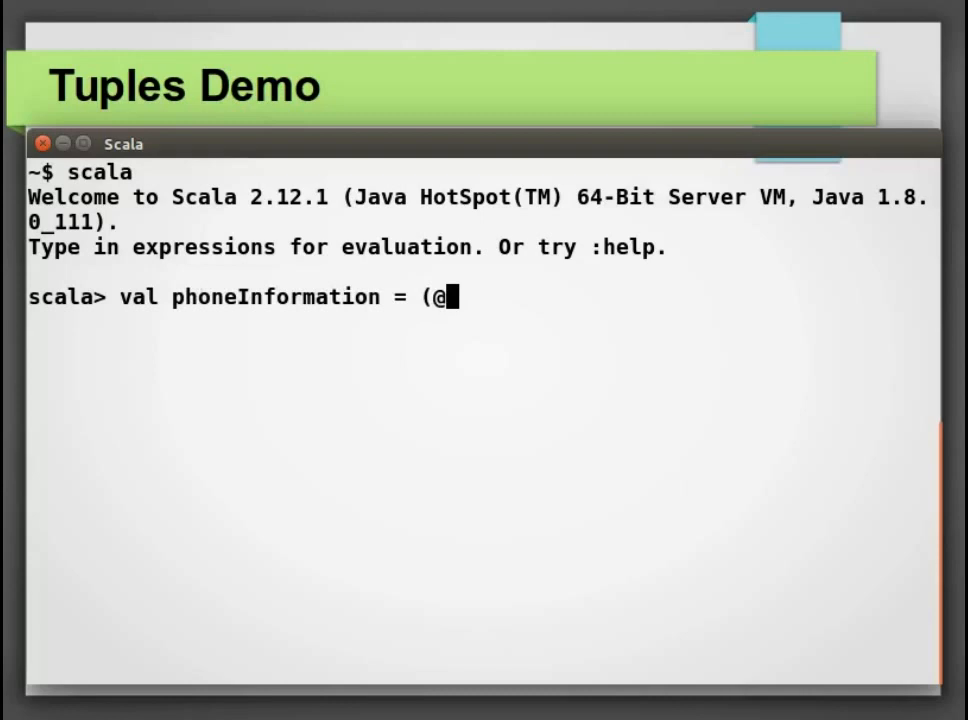
text("Sam)
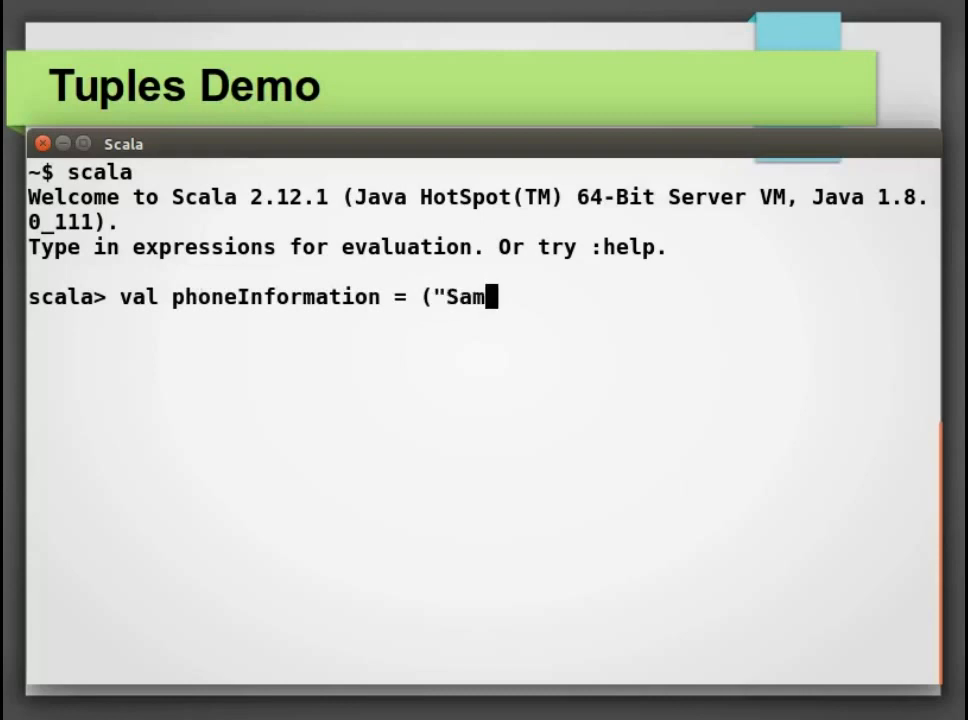
text(sung")
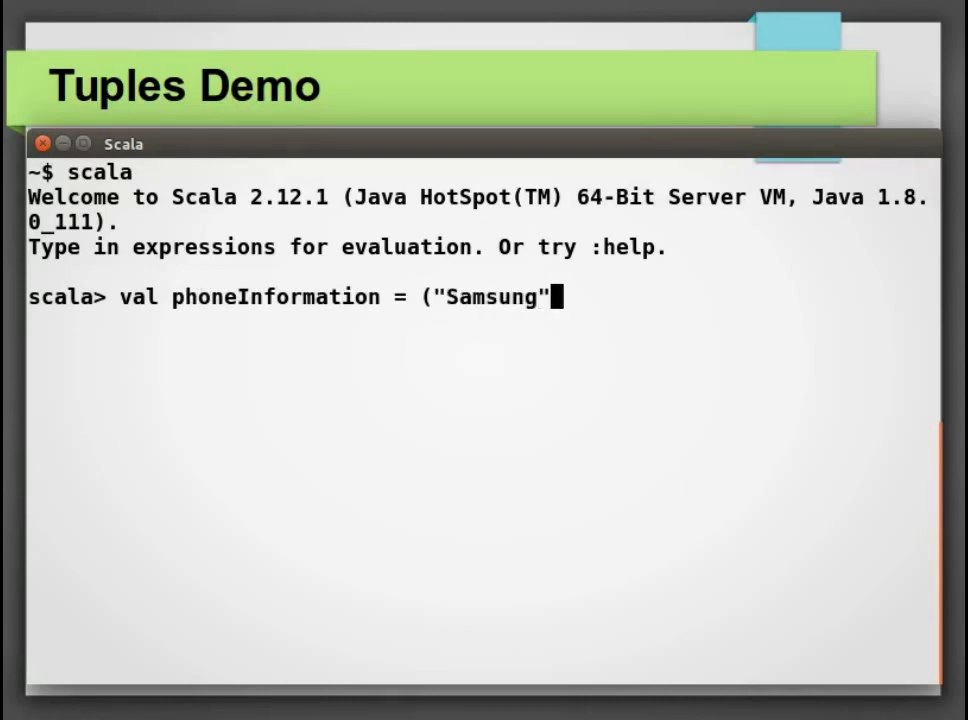
text(, "S)
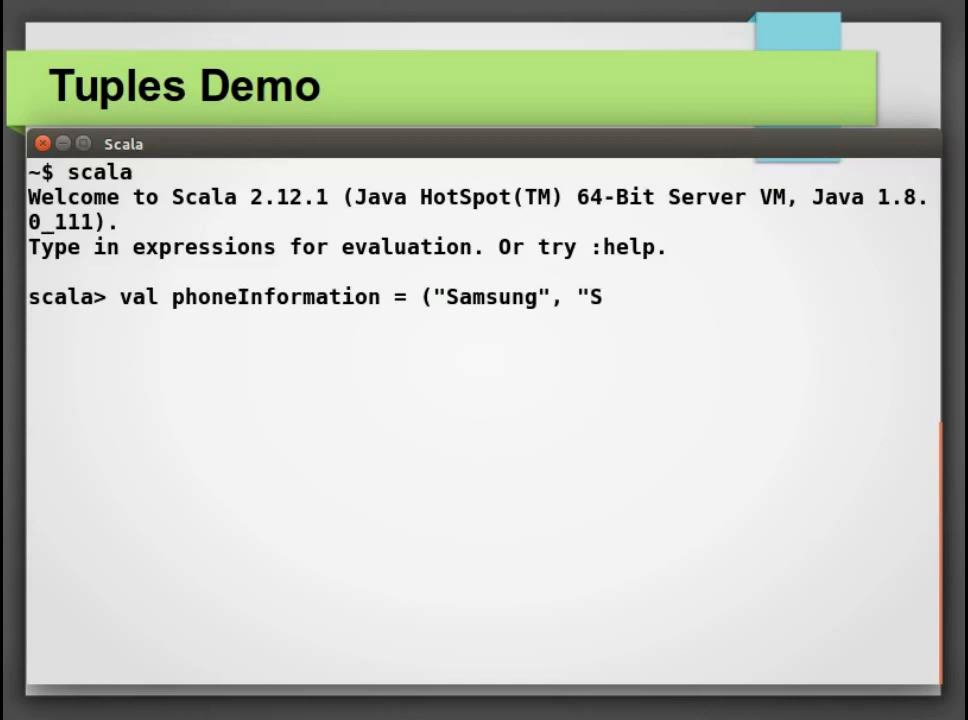
text(8",)
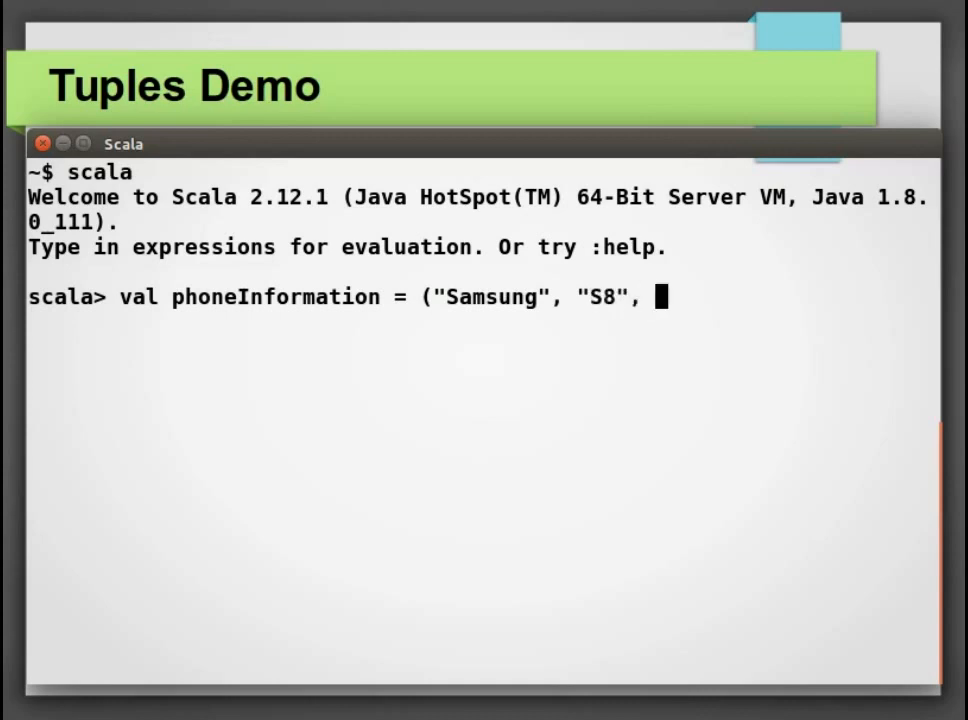
text(5.)
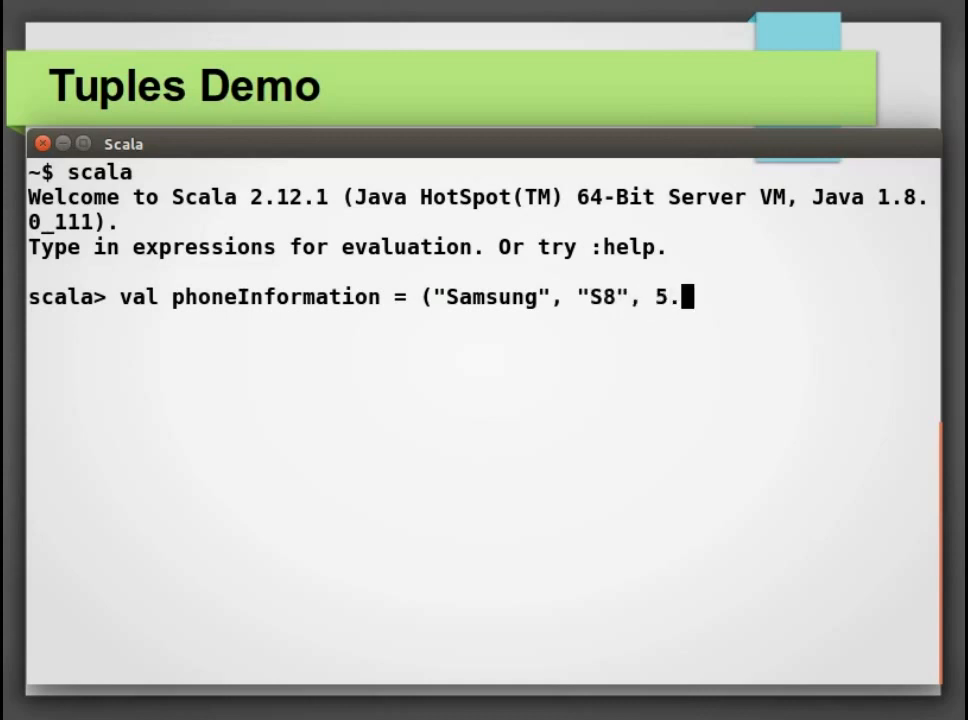
text(8, 2017)
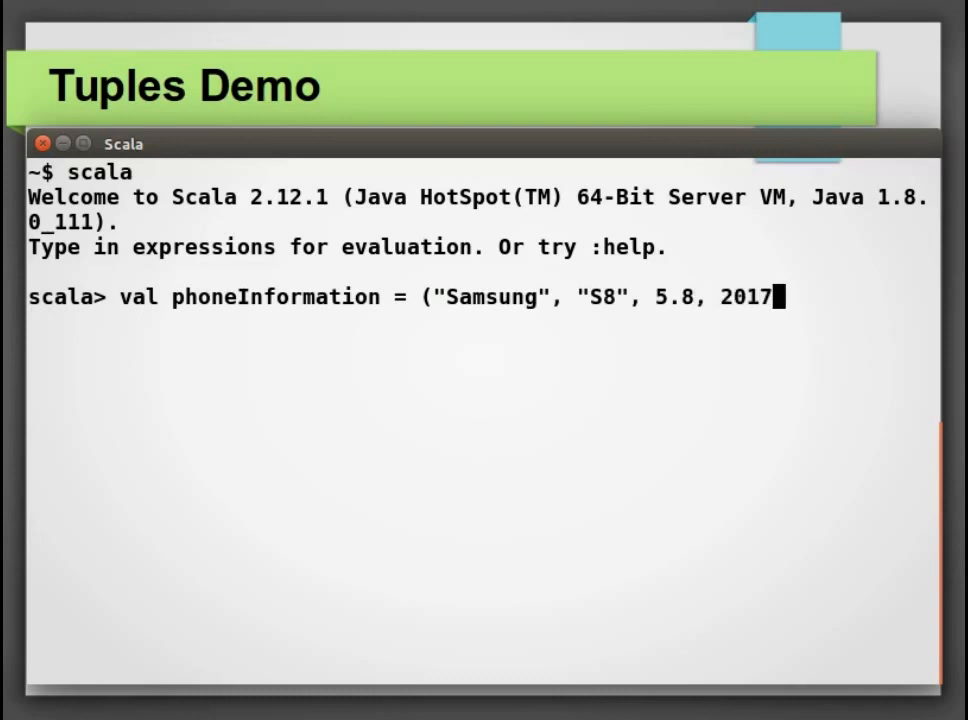
text())
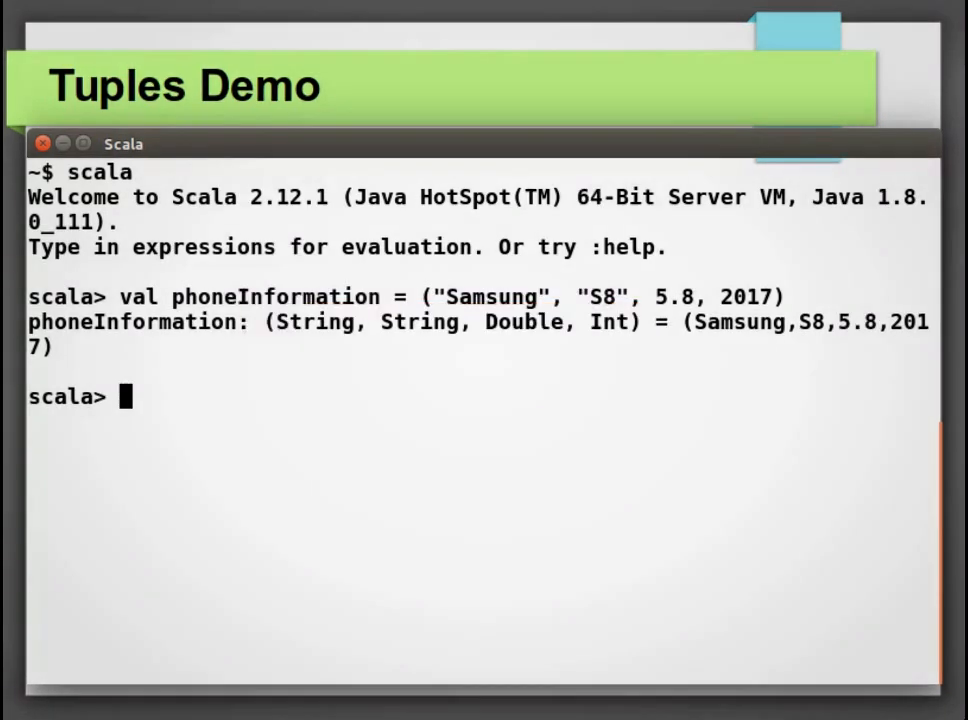
- Define yearOfRelease as ("S8" -> 2017), then start typing phoneInformation.productArity
text(val)
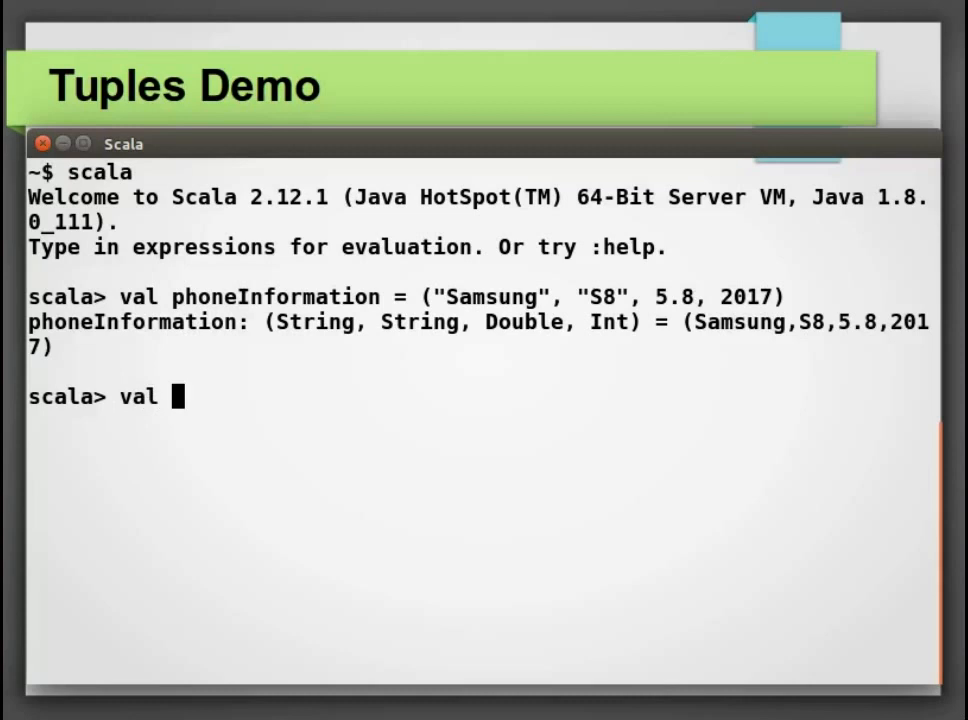
text(yearOfR)
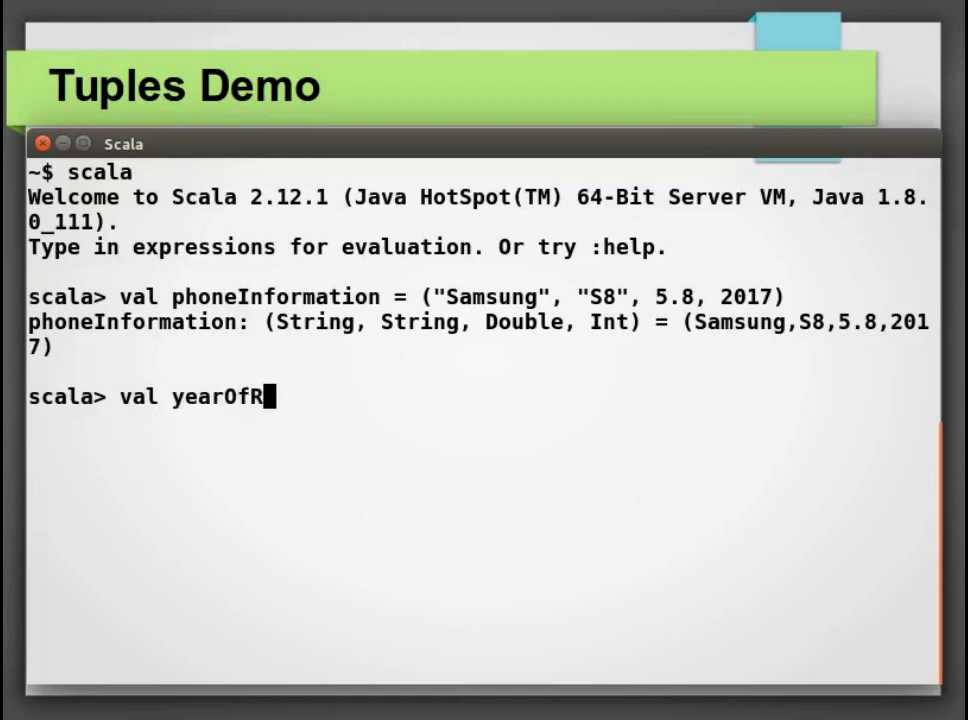
text(elease = ()
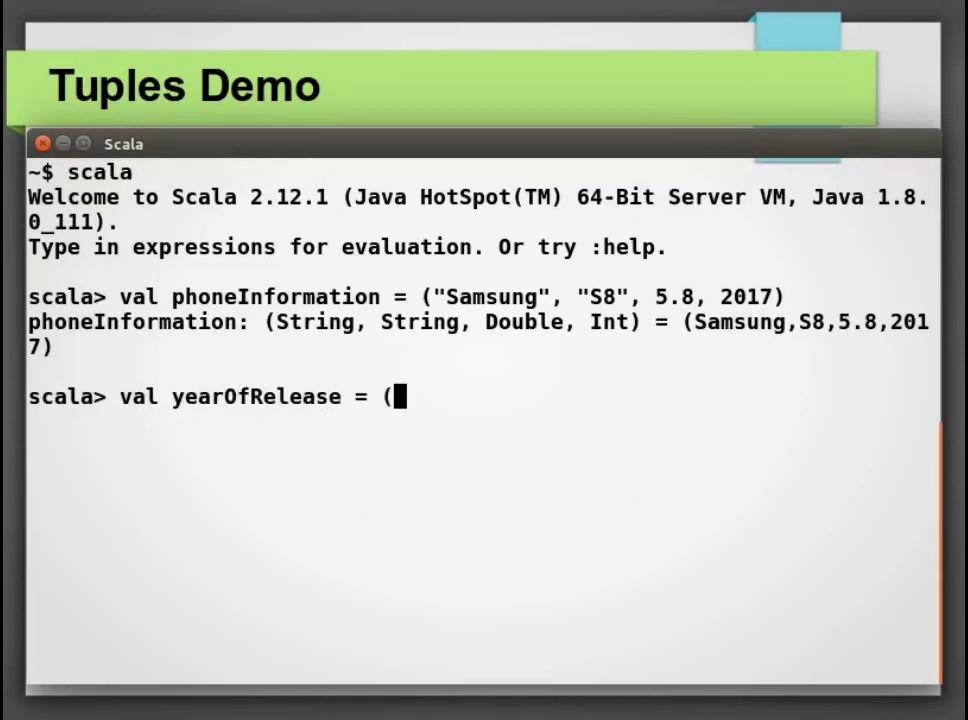
text("S8")
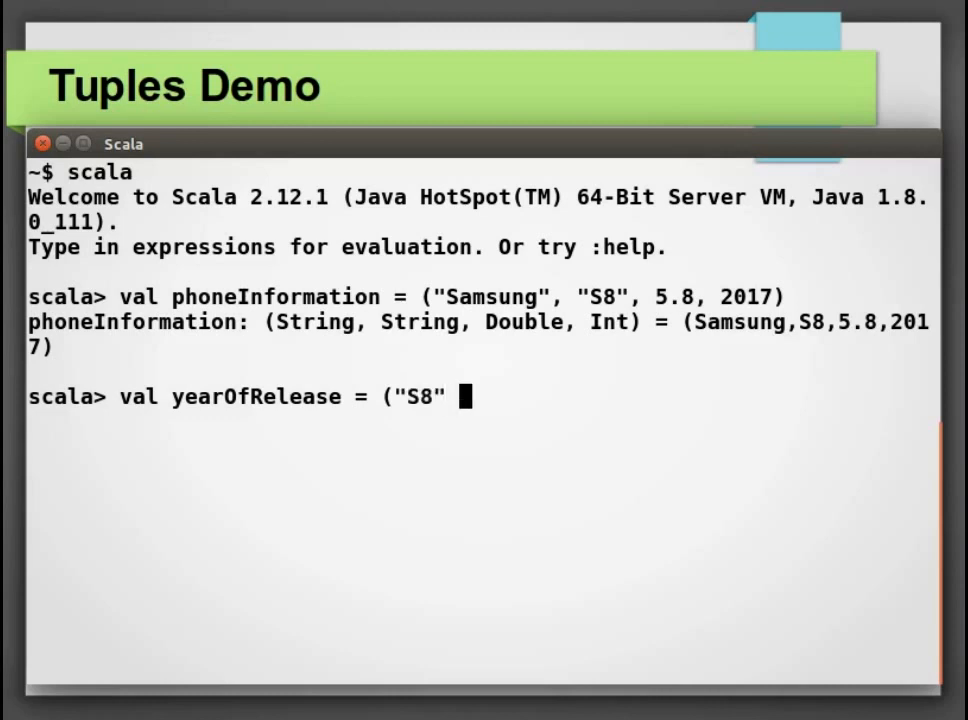
text(-> 2017))
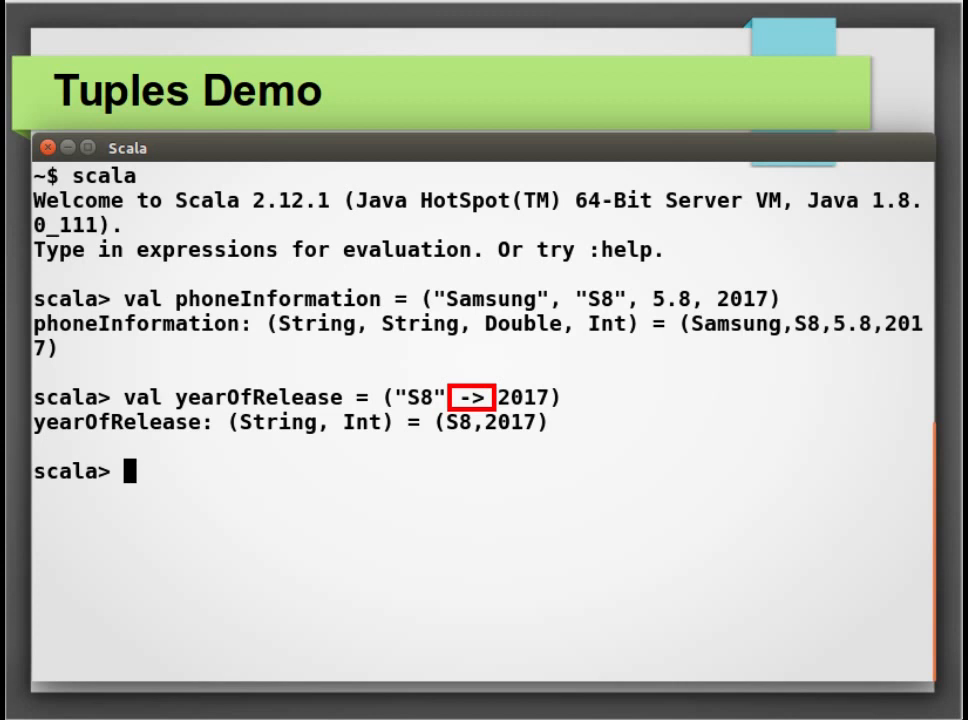
text(phoneInformation.p)
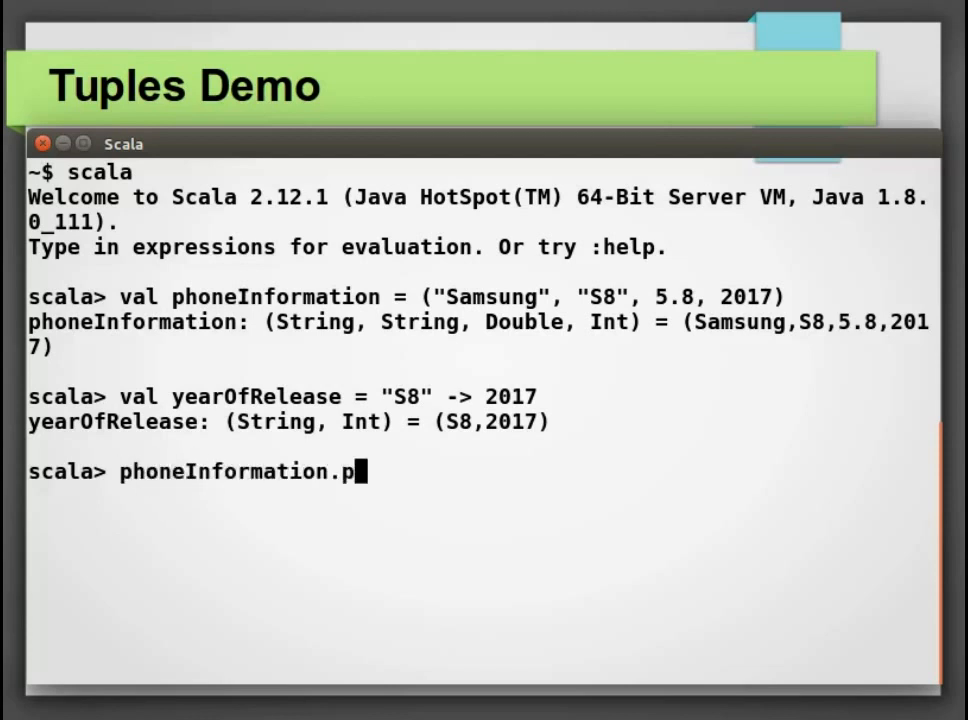
- Complete the phoneInformation.productArity query to count the tuple's elements
text(roductA)
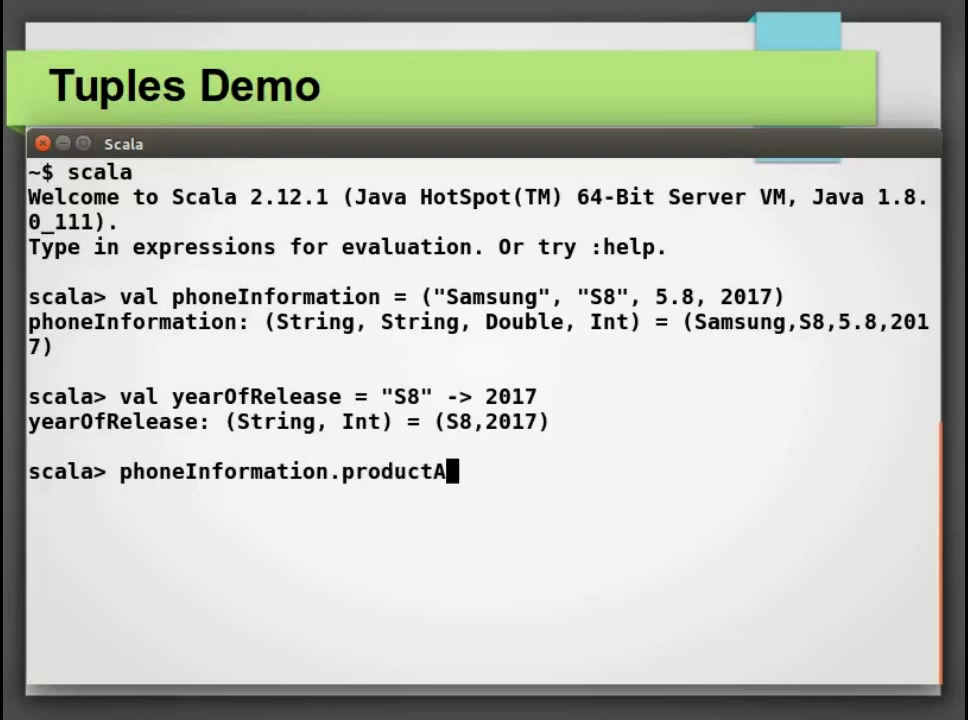
text(rity)
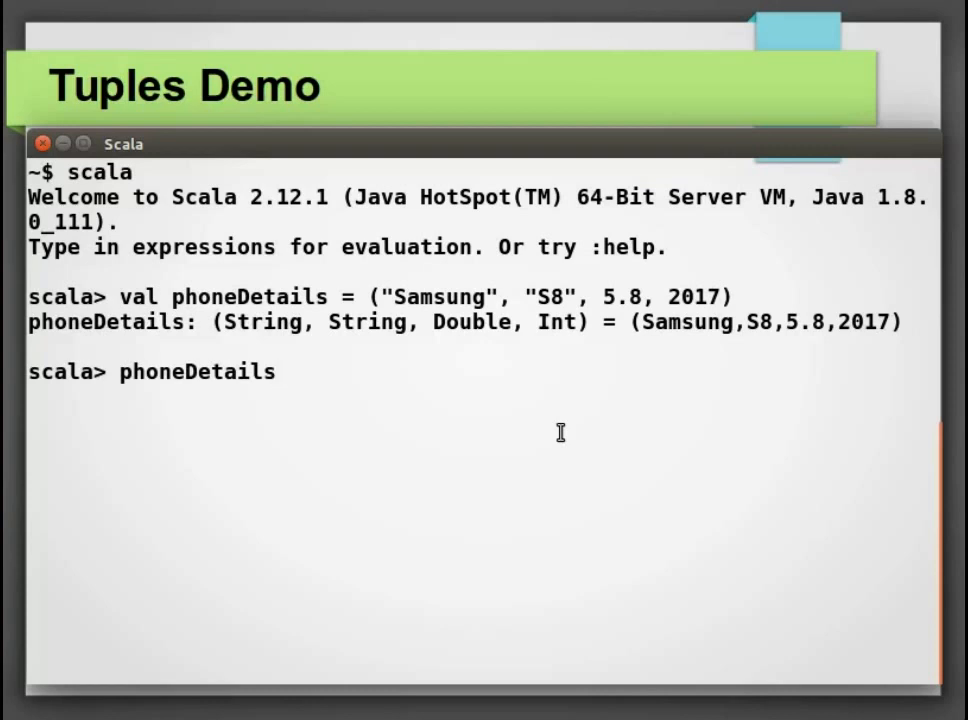
- Access phoneDetails._1 (Samsung), then change the index to get phoneDetails._4 (2017)
text(._)
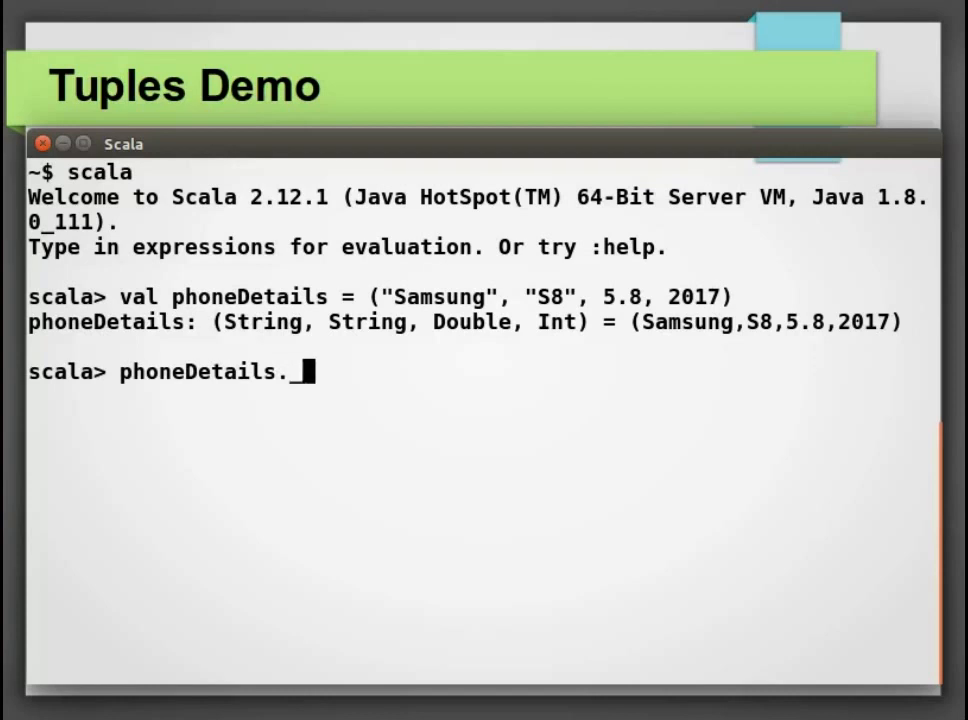
text(1)
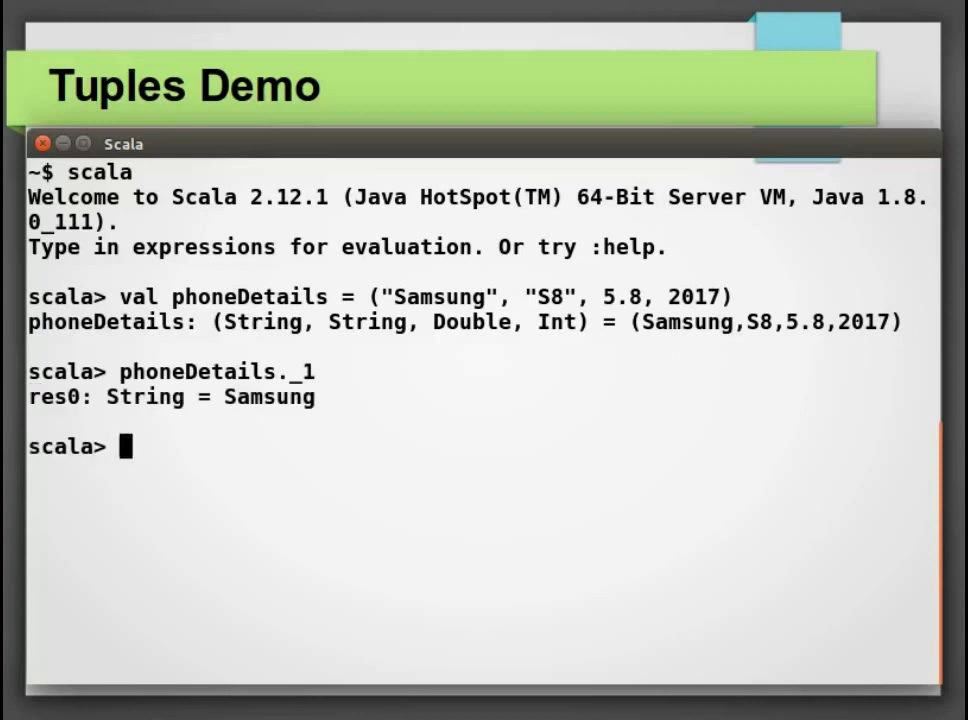
text(phoneDetails._1)
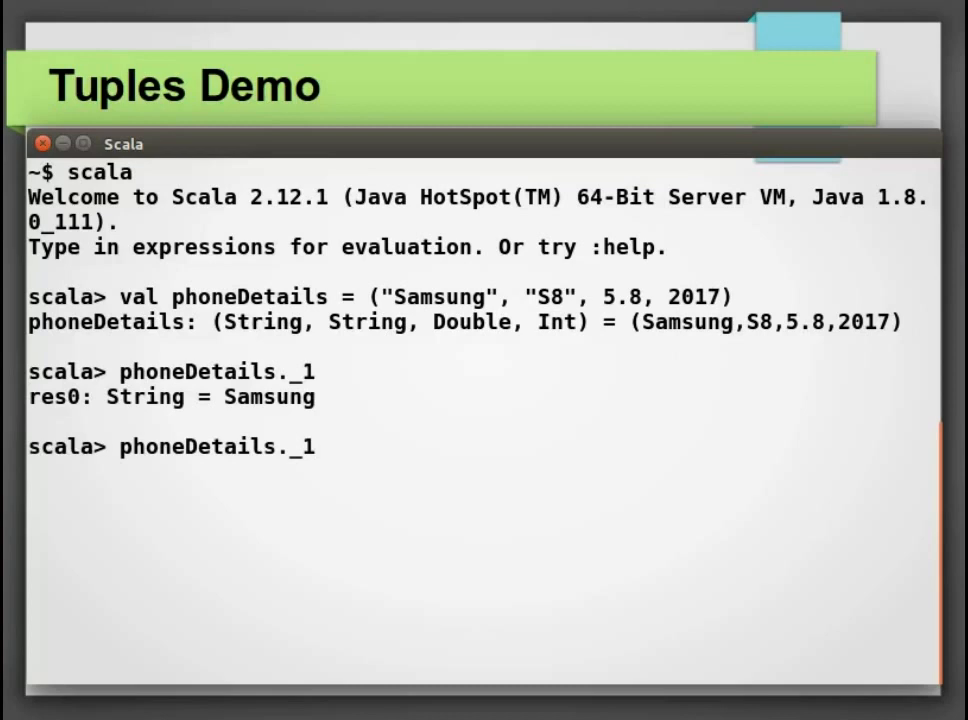
key(BackSpace)
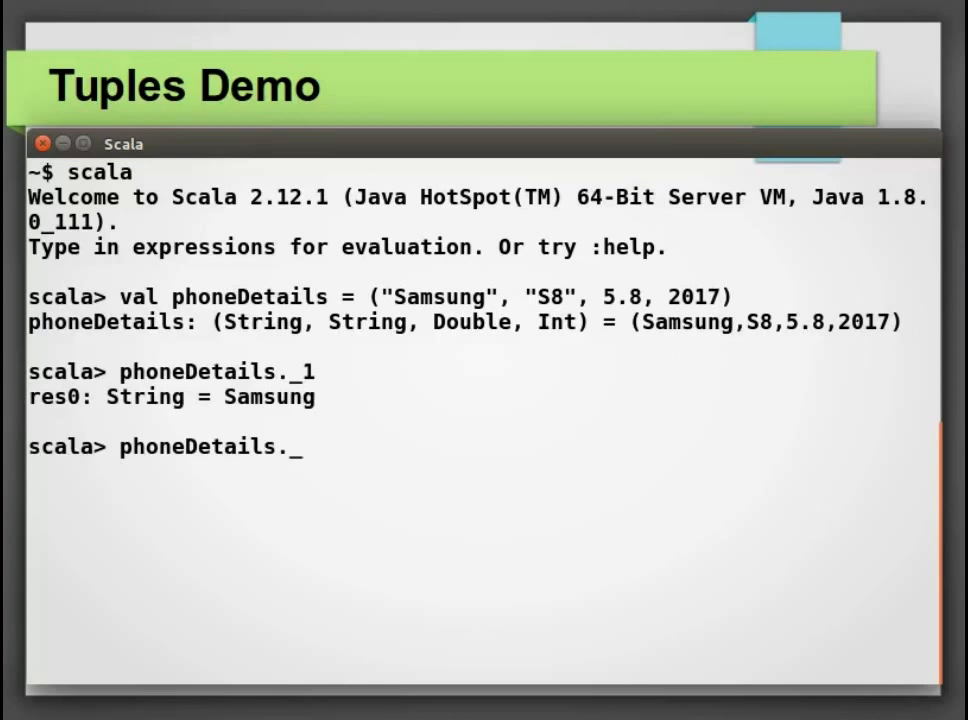
text(4)
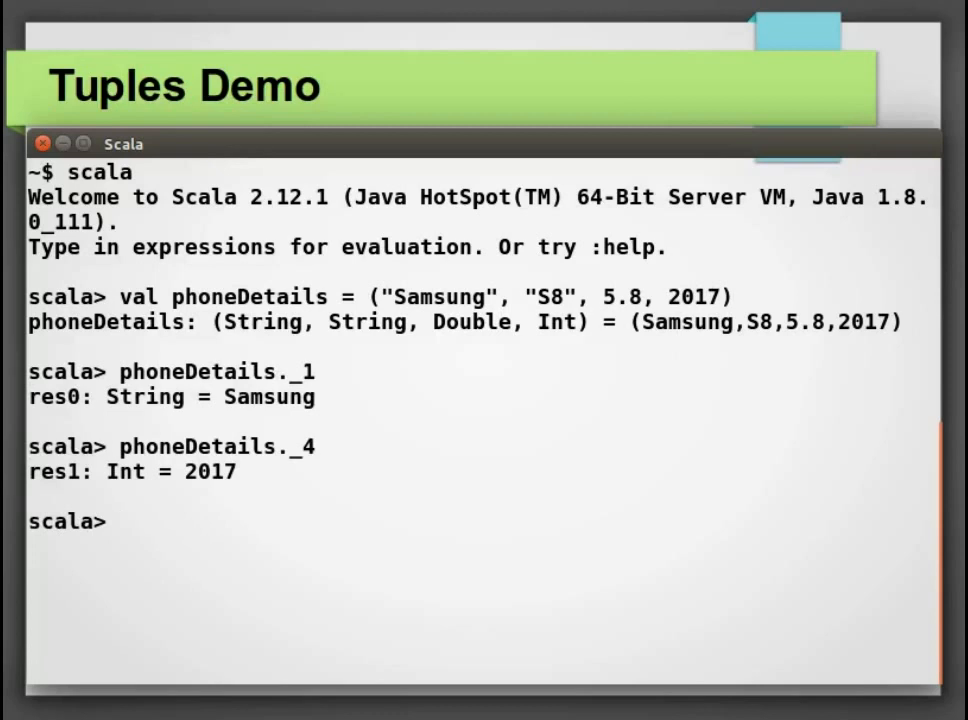
text(val ()
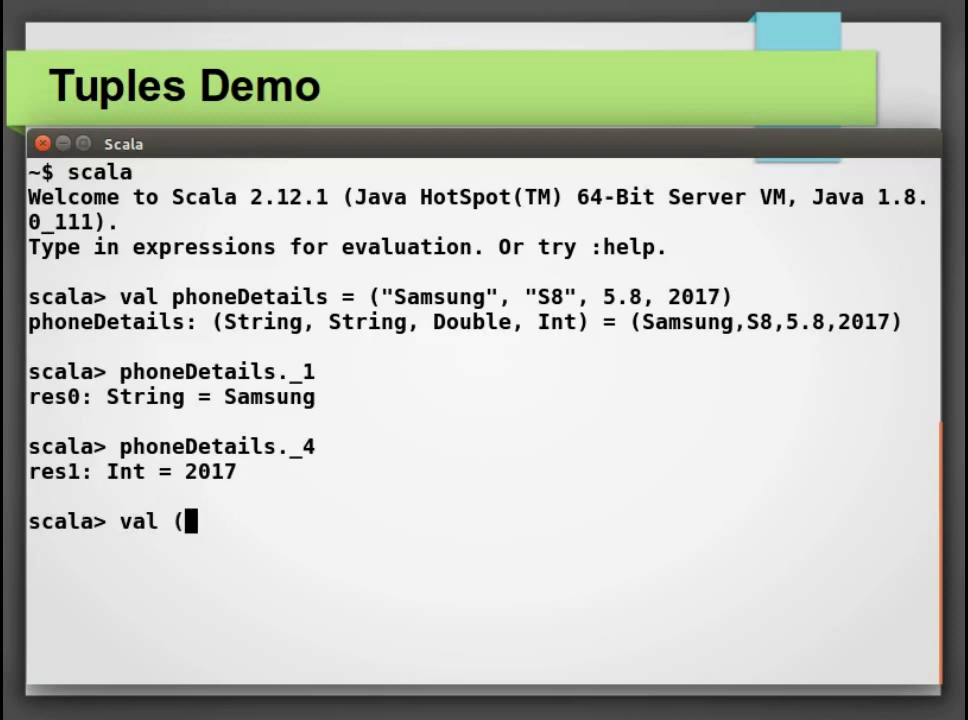
- Destructure with val (brand, model, screenSize, yearOfRel) = phoneDetails
text(bran)
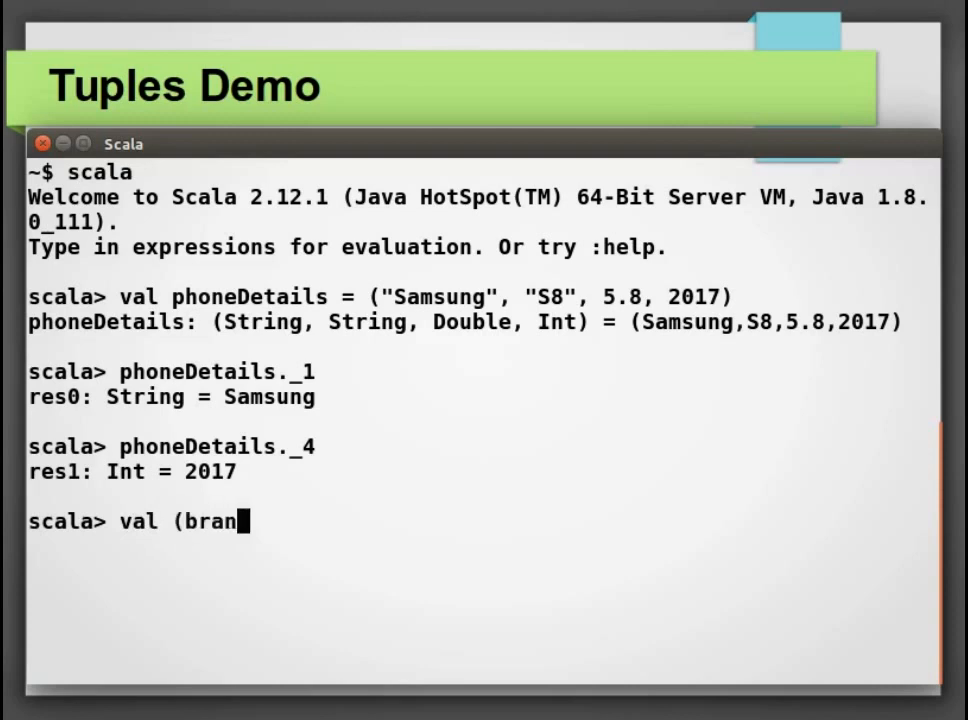
text(d, m)
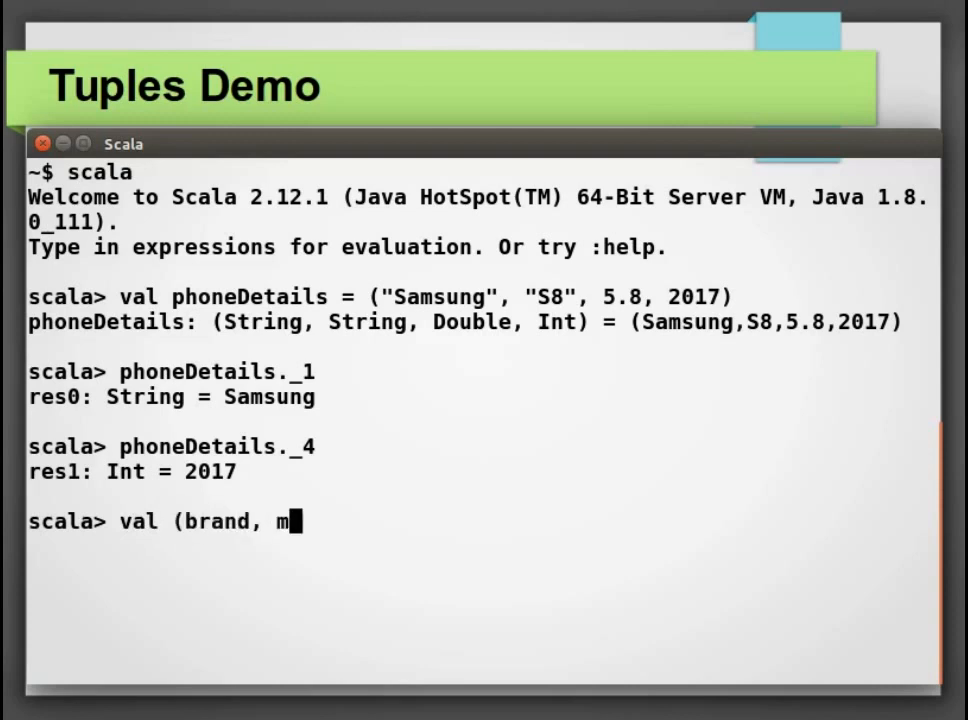
text(odel, sc)
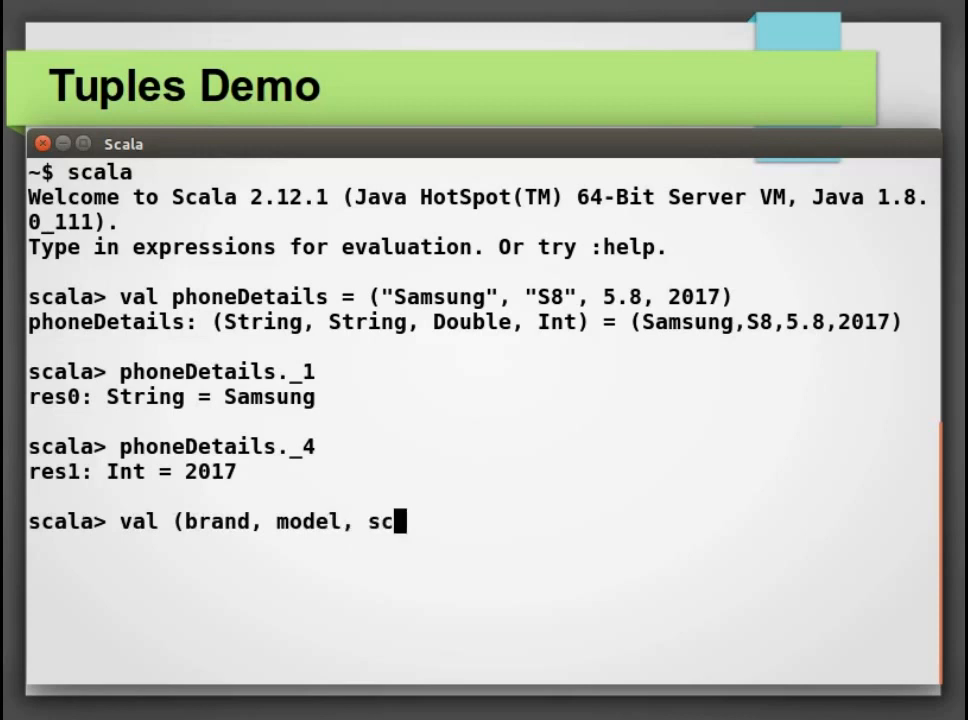
text(reenS)
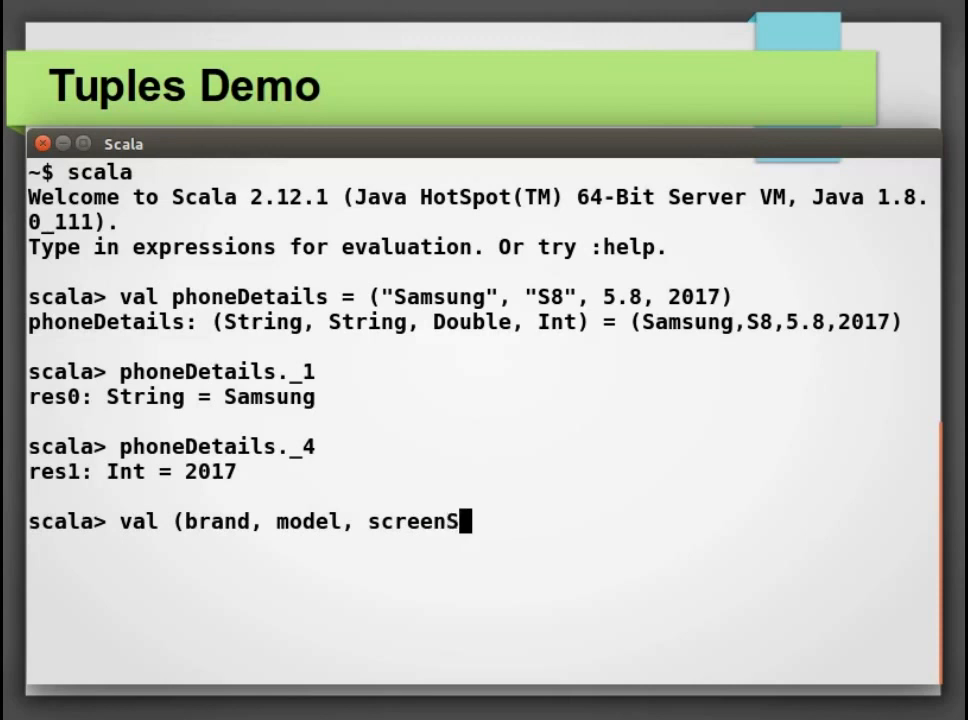
text(ize,)
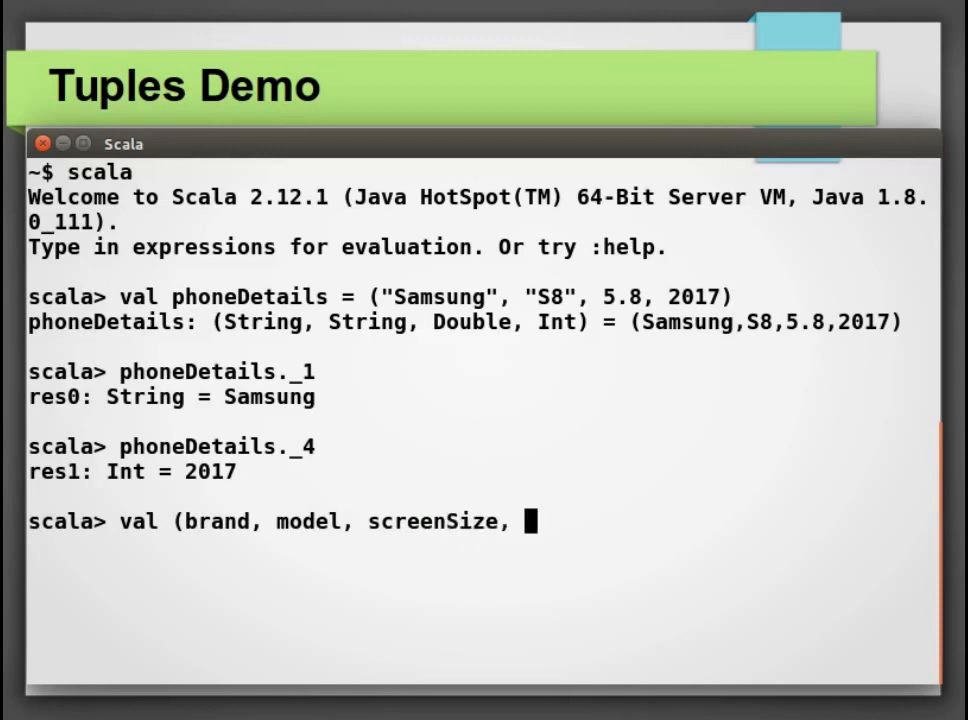
text(yearOfRel)
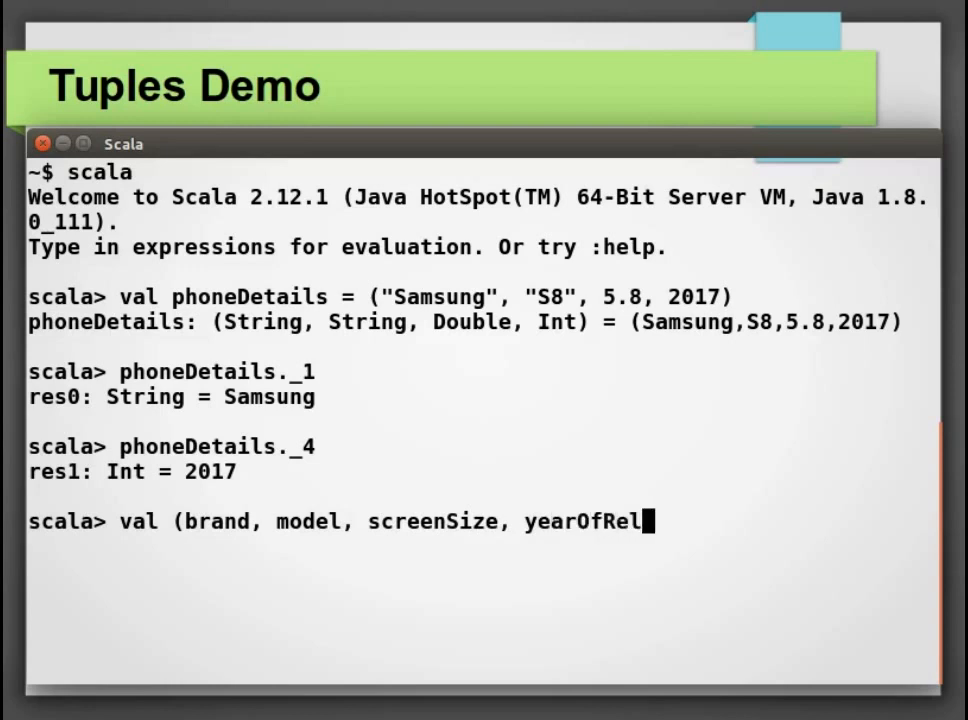
text() =)
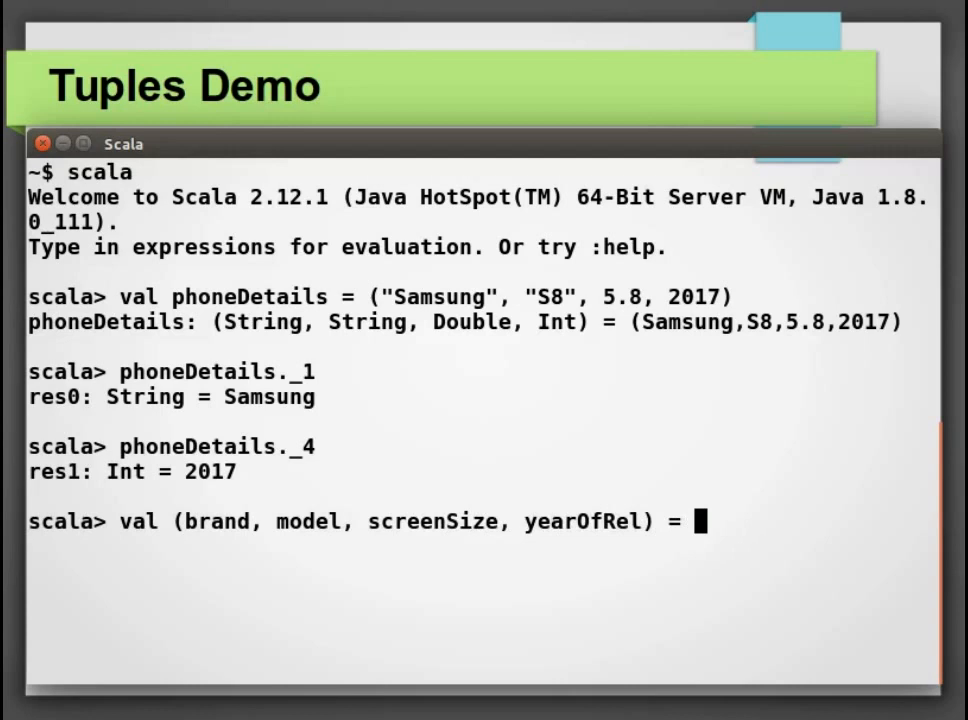
text(phoneDetails)
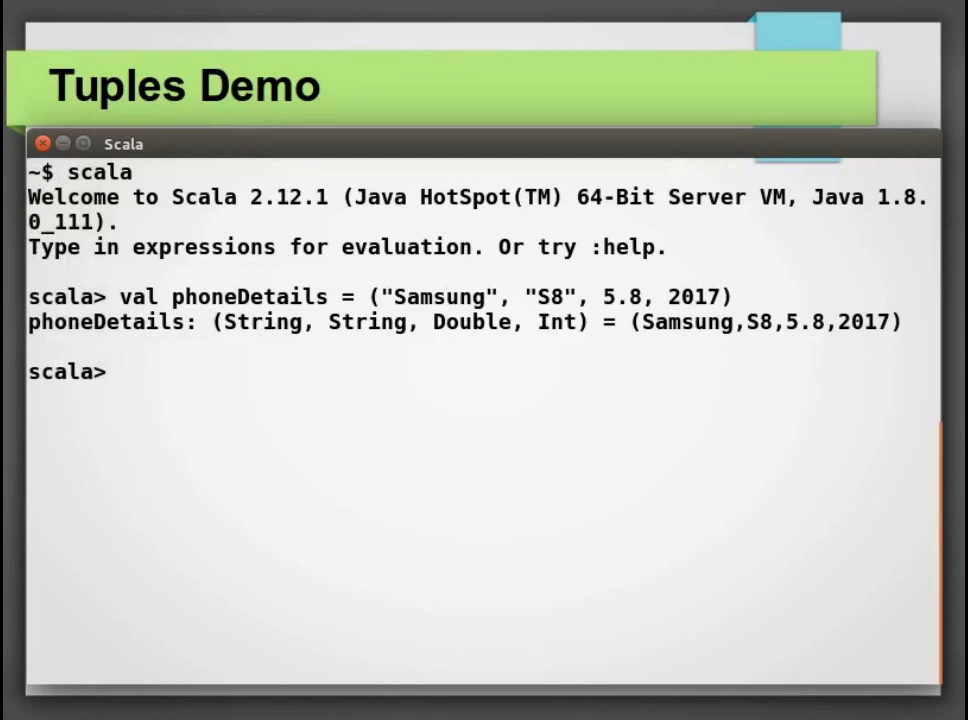
- Print each phoneDetails element using phoneDetails.productIterator.foreach(println)
text(phoneDetails.pr)
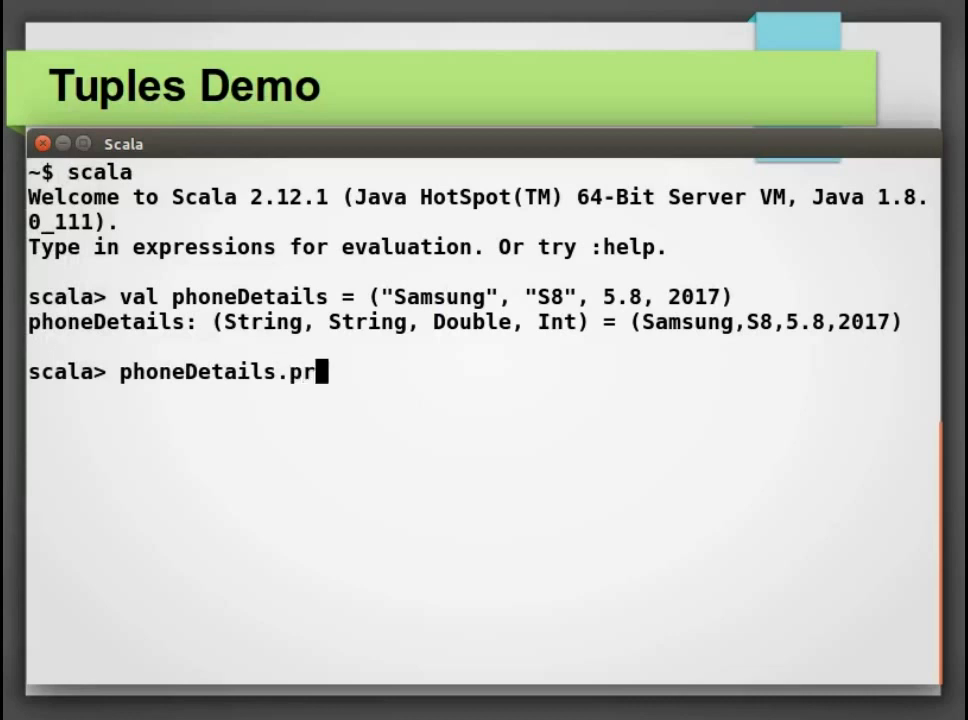
text(oductIt)
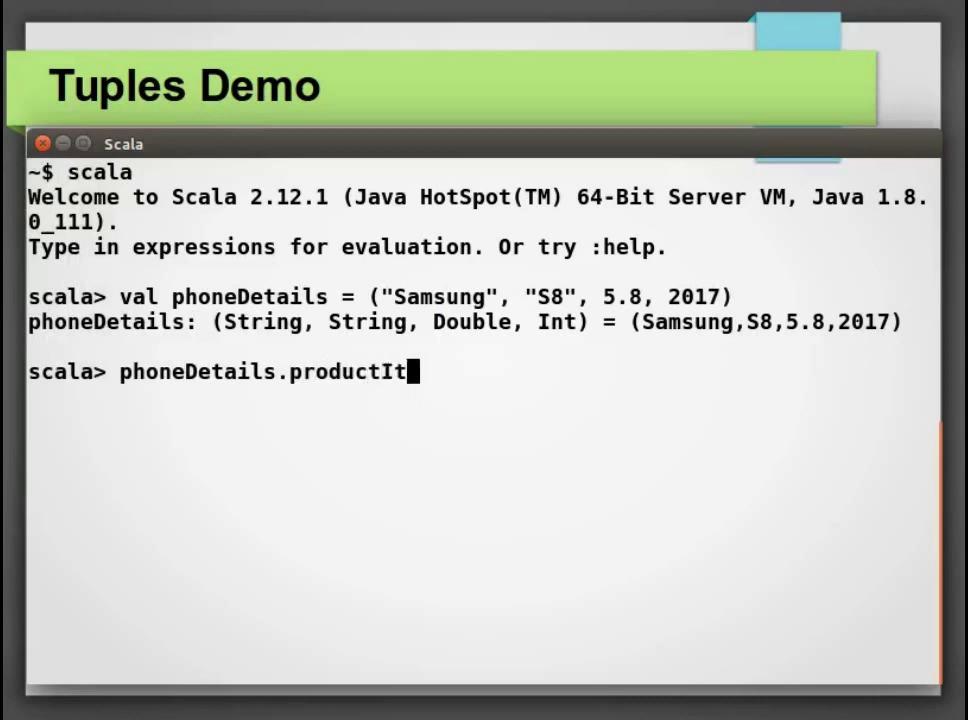
text(erator.)
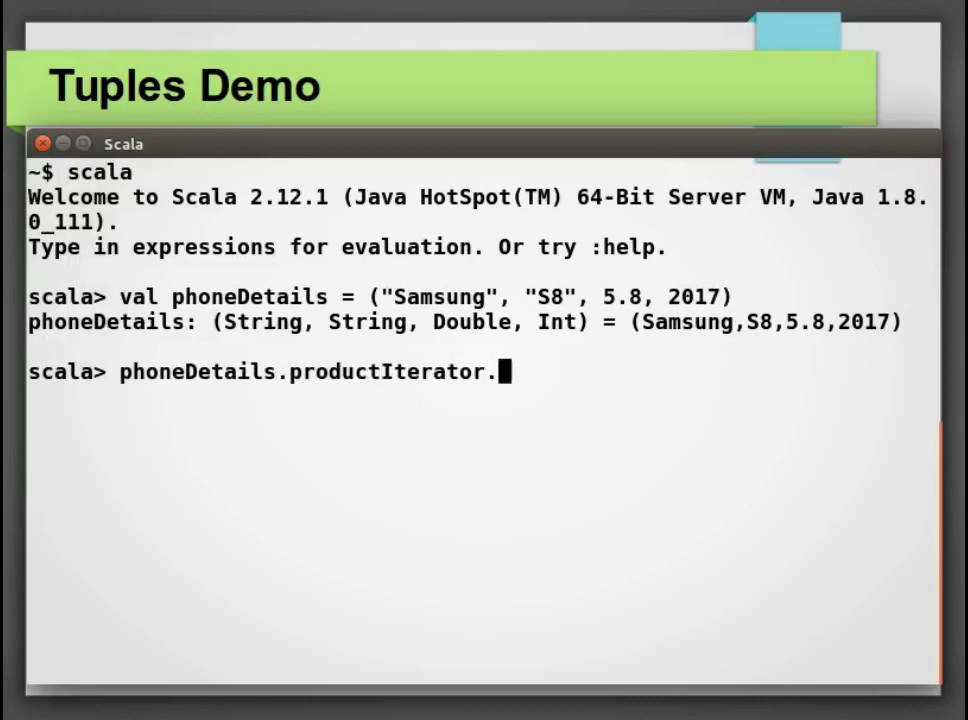
text(foreach(prin)
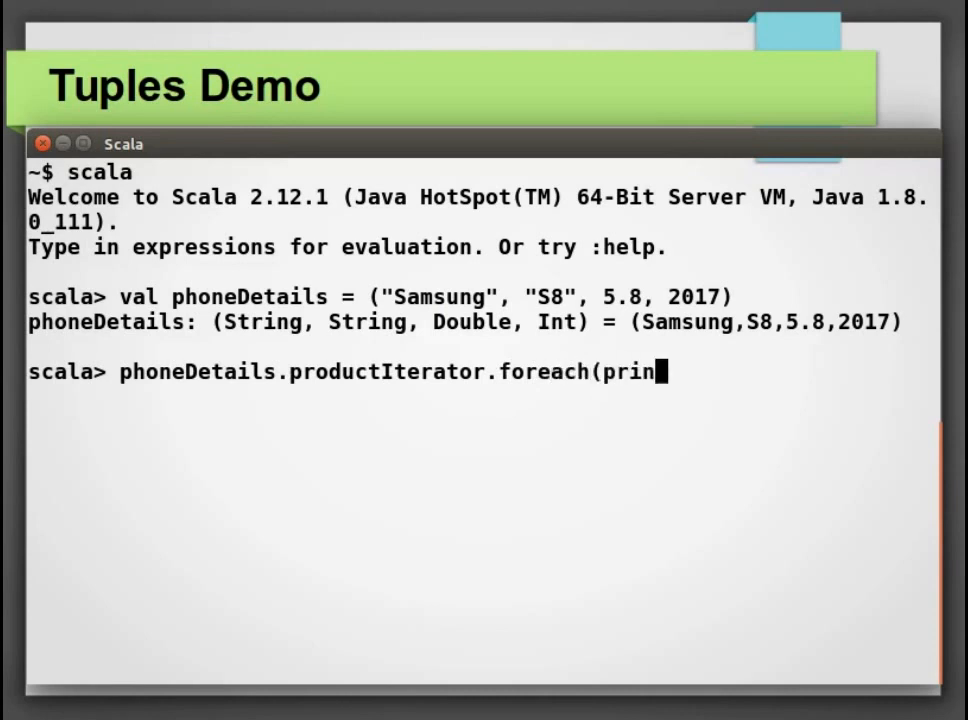
text(tln))
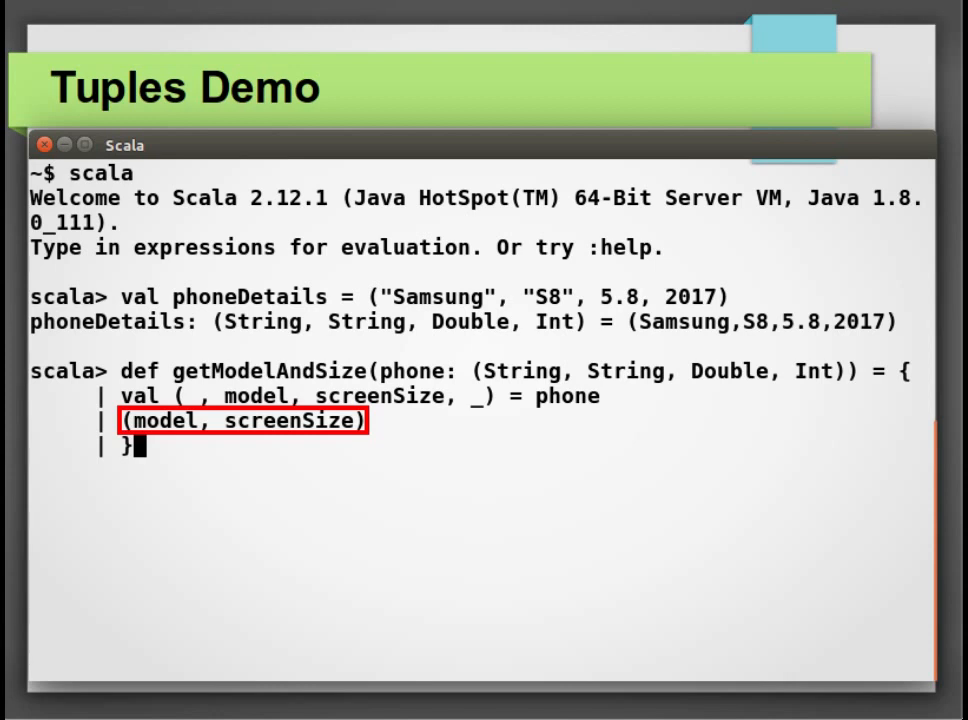
- Enter val modelSizeTuple = getModelAndSize(phoneDetails), then begin val (model, screenSize)
text(val modelSizeTuple = getModelAndSize(phoneDetails))
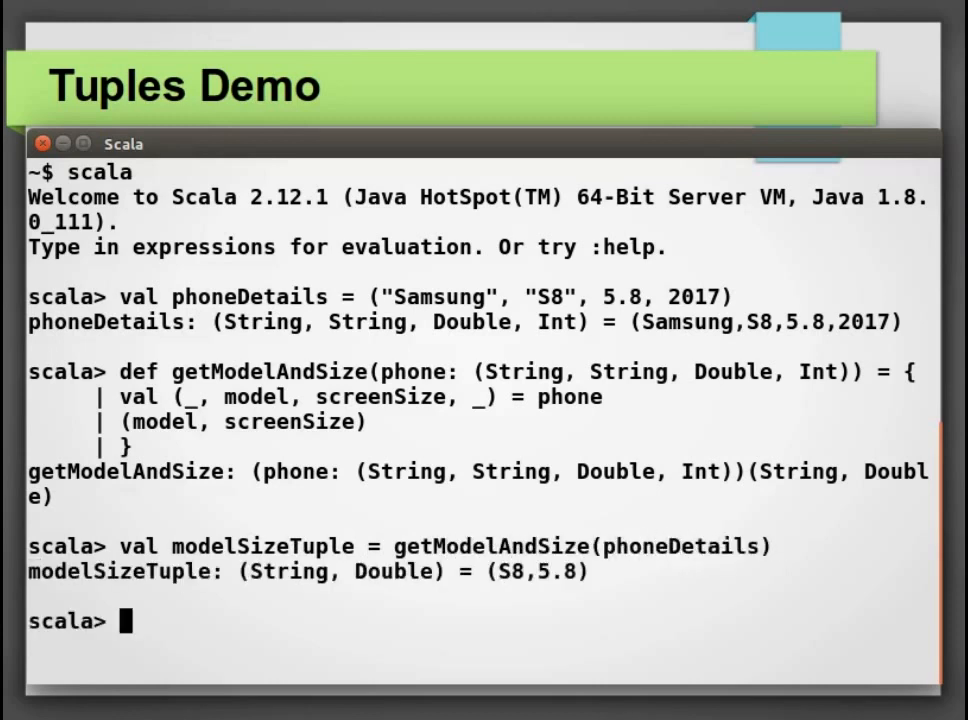
text(val (model, screenSize)
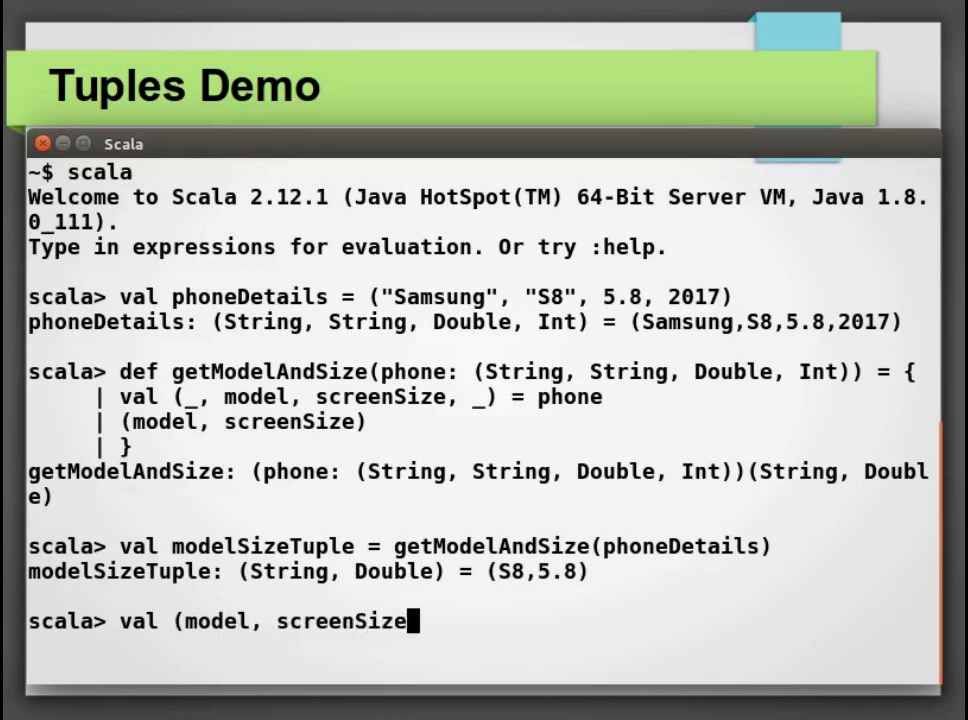